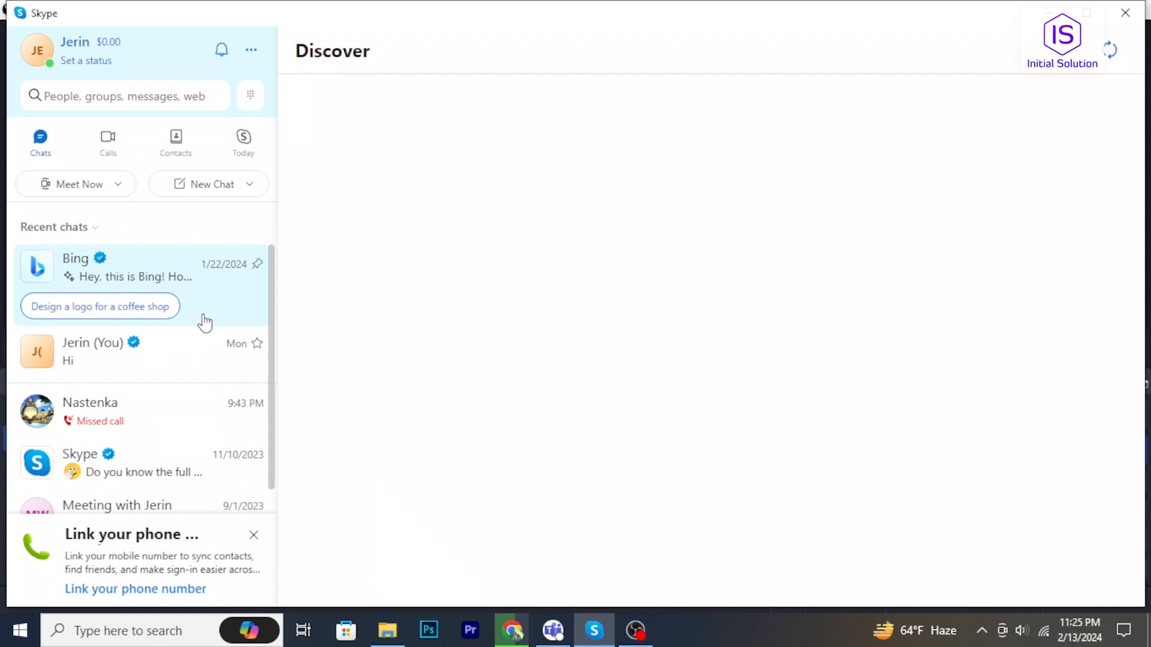
mouse_move(352, 377)
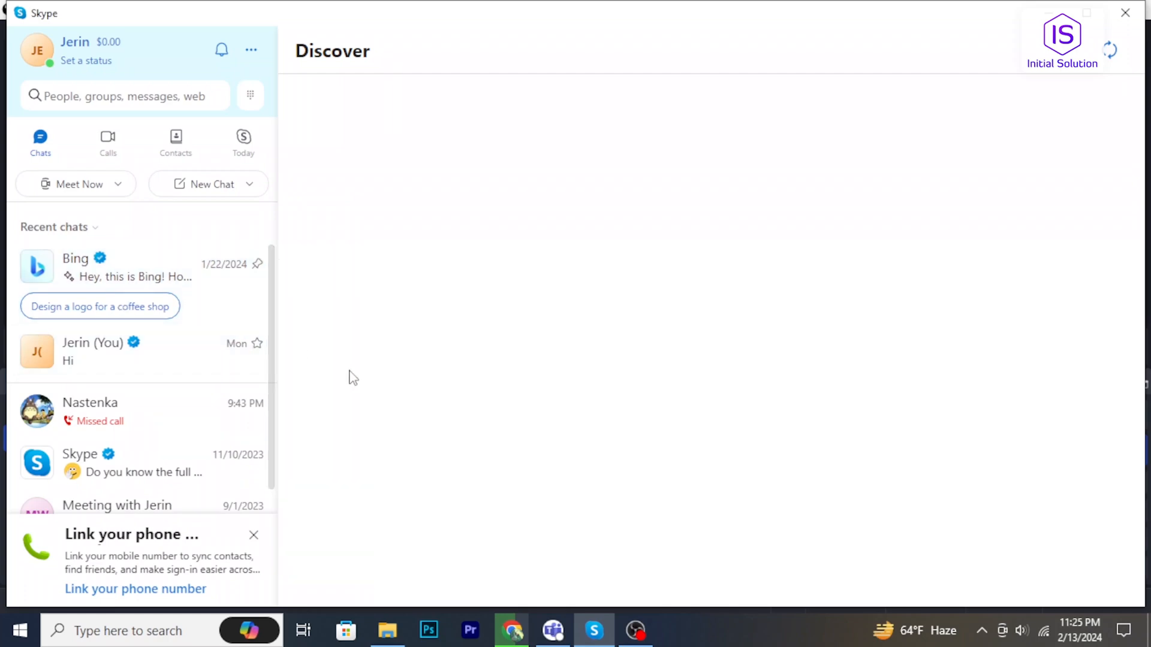
mouse_move(246, 553)
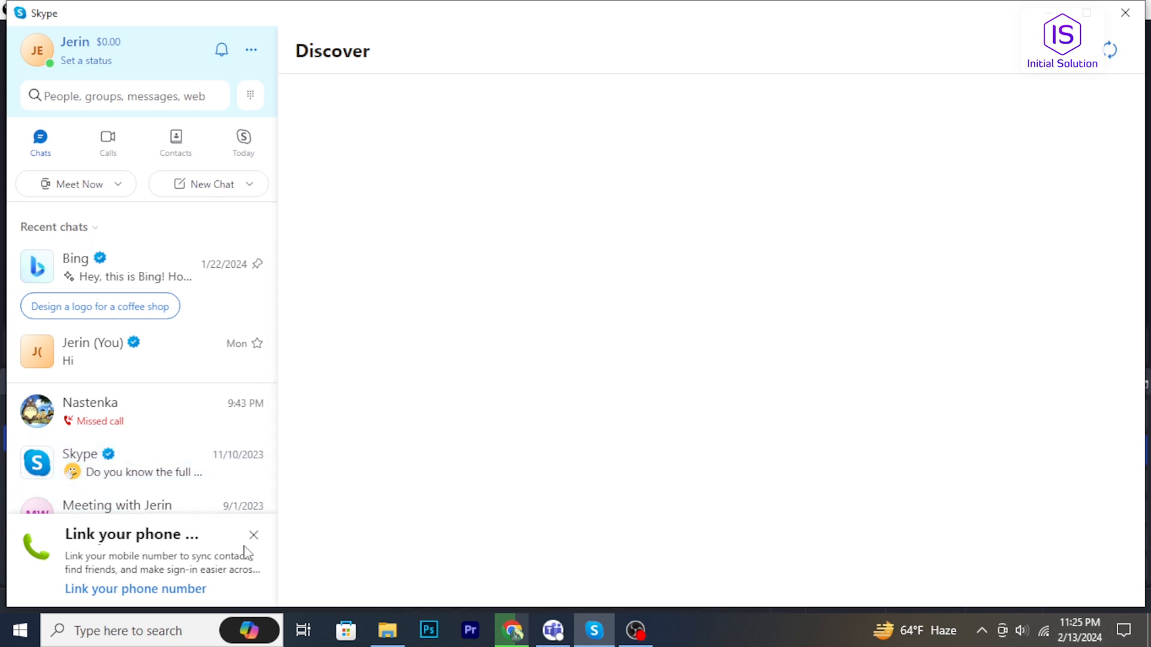
Dismiss the 'Link your phone' card and open the Bing chat.
left_click(253, 534)
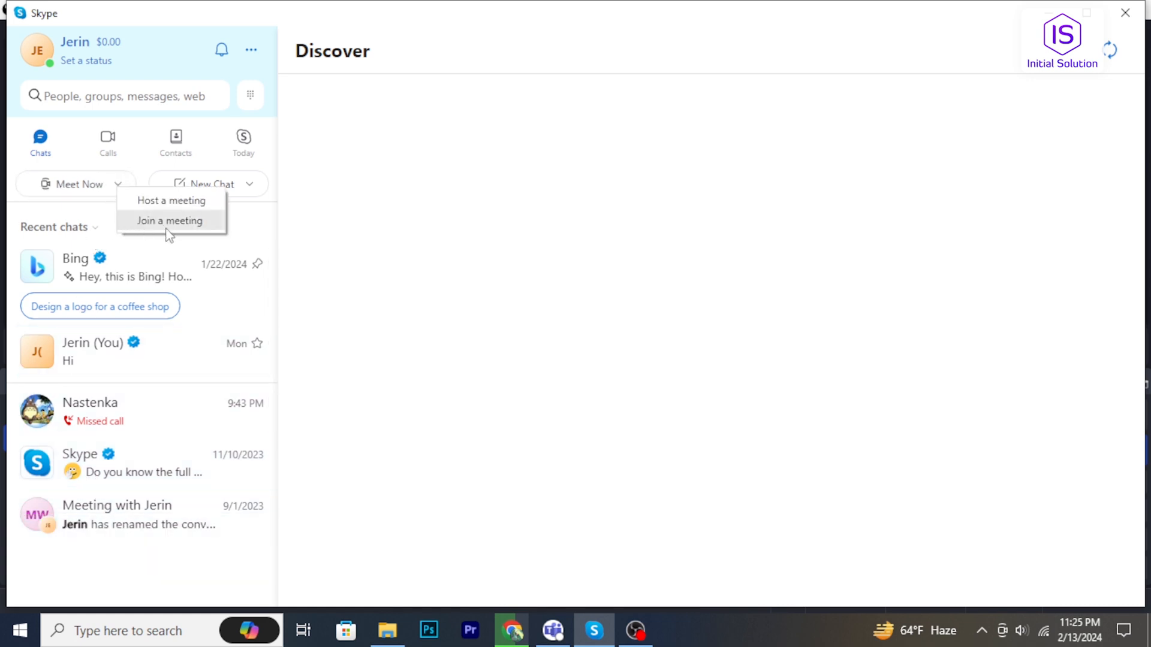
left_click(111, 268)
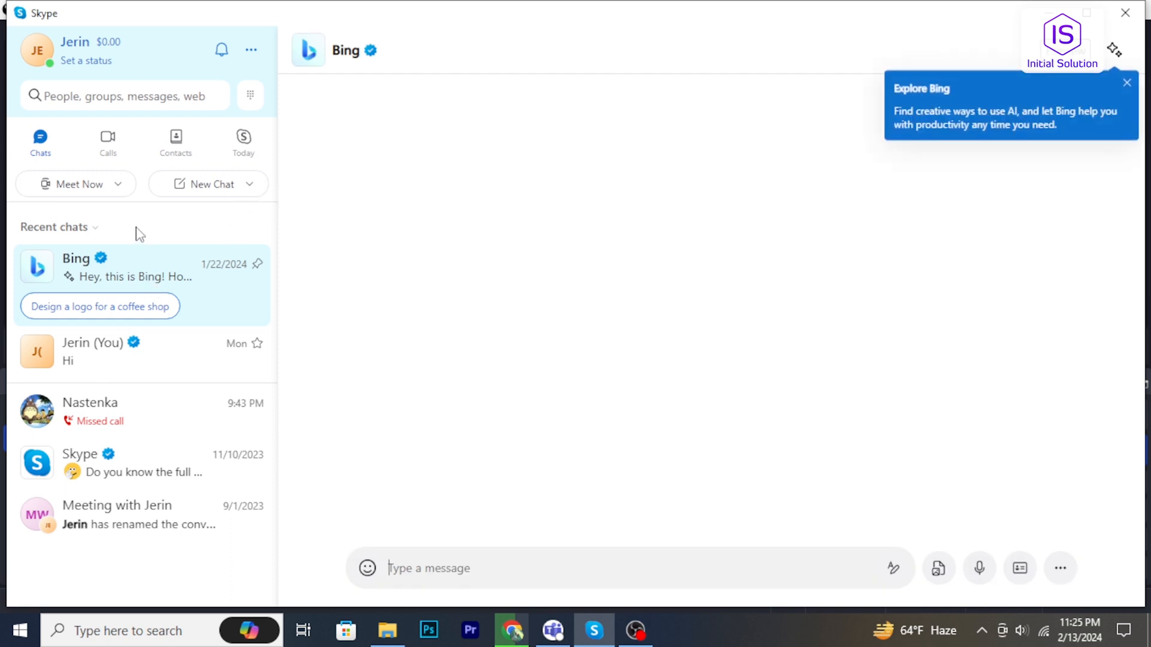
Open Settings on Account & Profile from the profile avatar menu.
left_click(1125, 82)
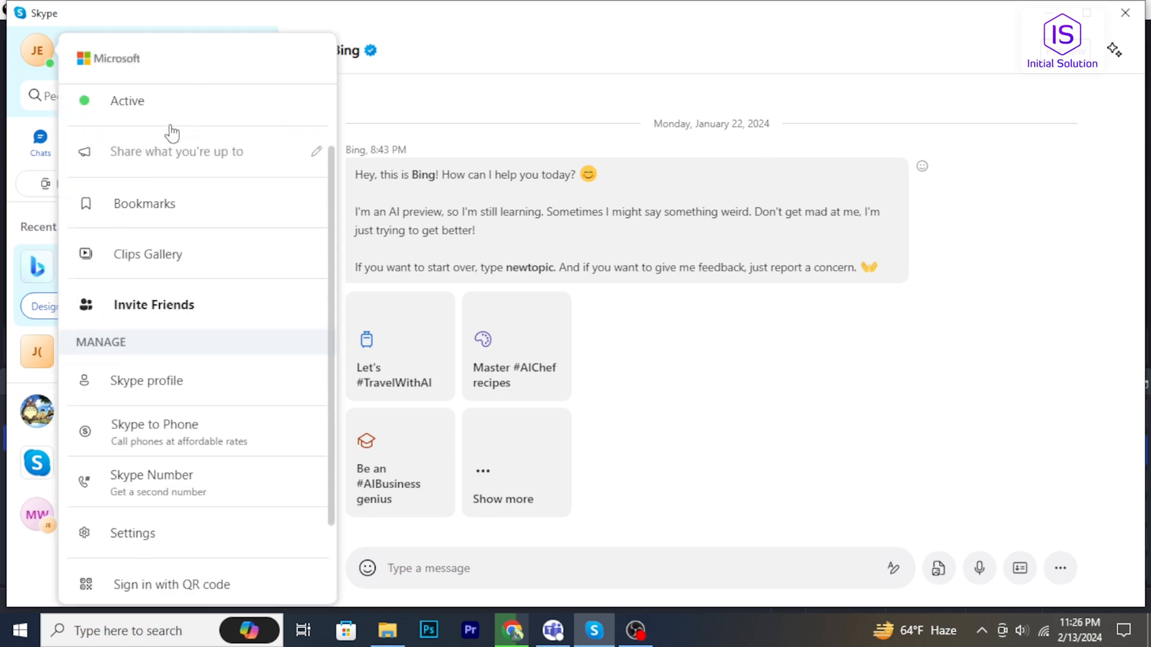
scroll("down", 3)
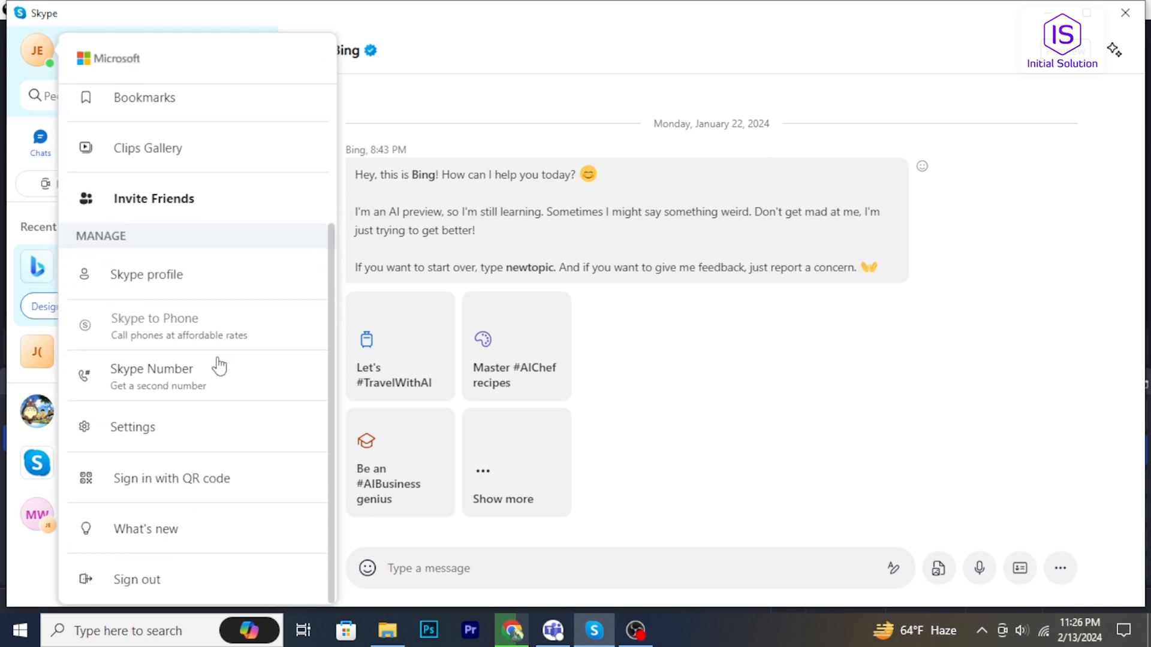
scroll("up", 3)
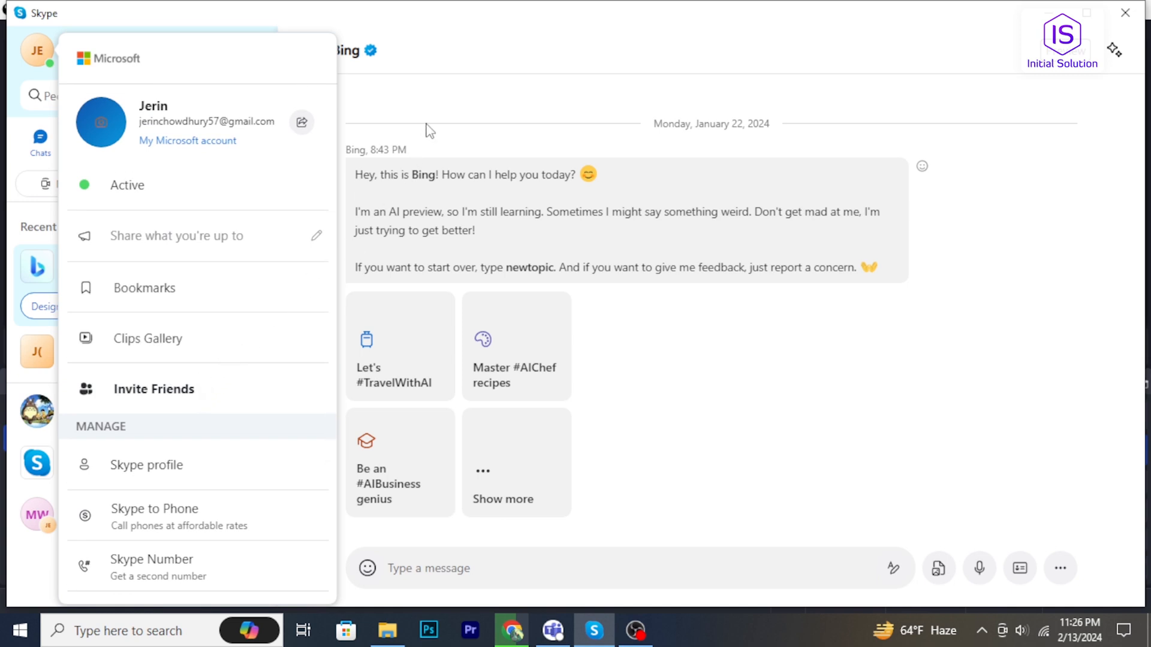
left_click(430, 131)
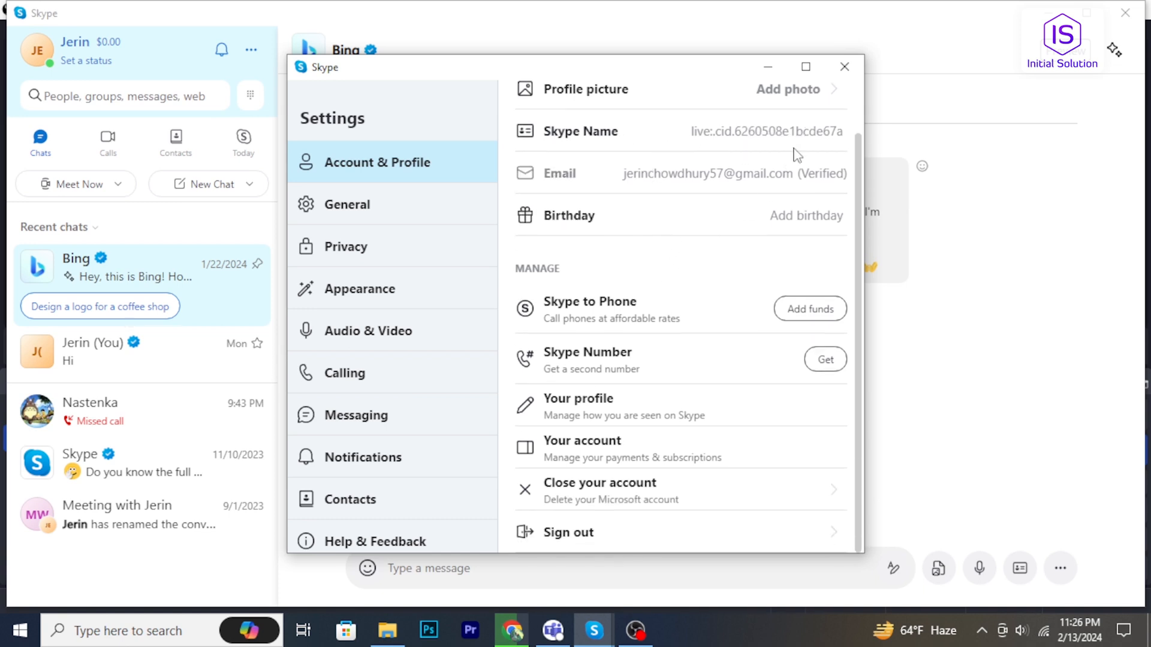
Close Settings and open the Skype profile card for Jerin from the avatar menu.
left_click(844, 67)
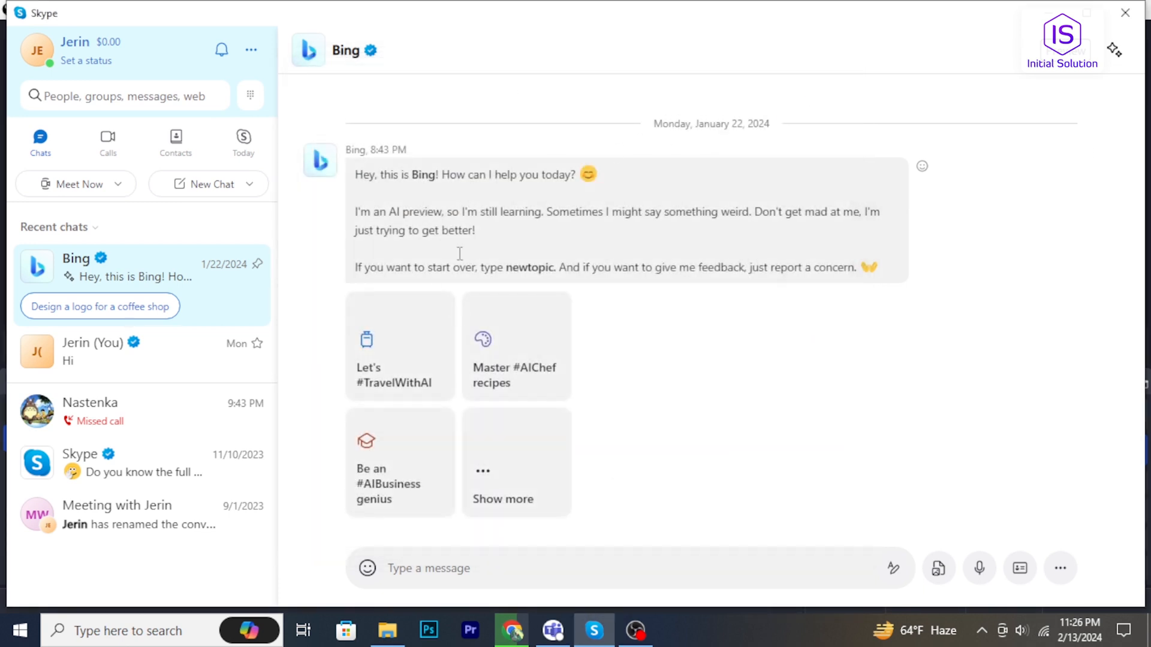
mouse_move(69, 52)
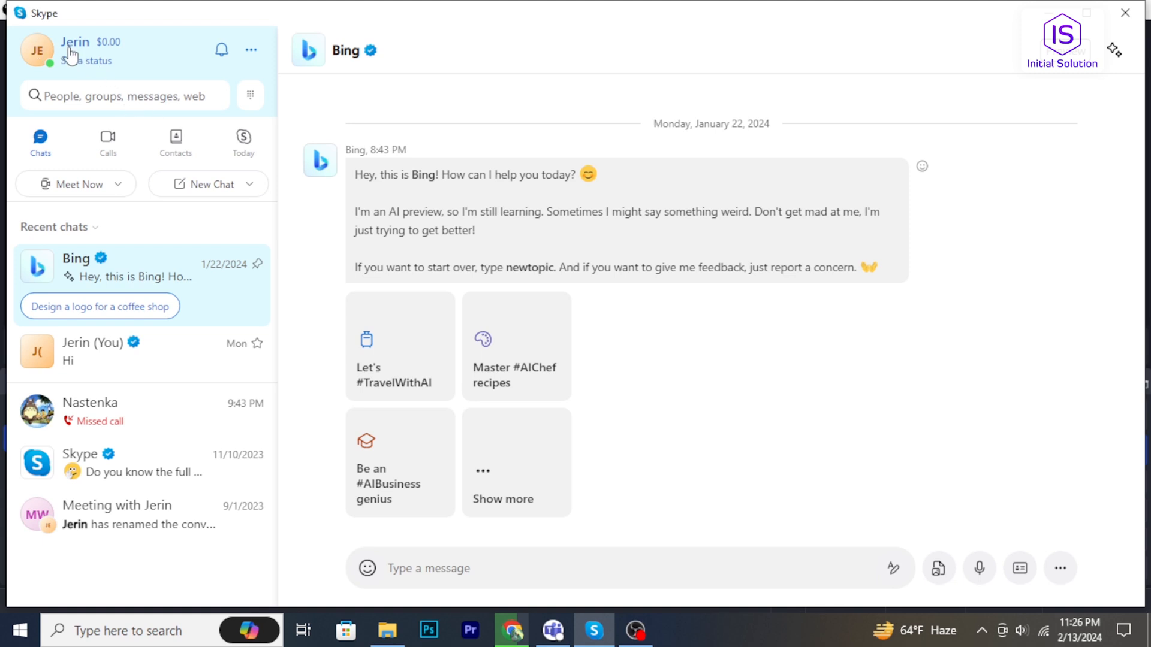
left_click(36, 49)
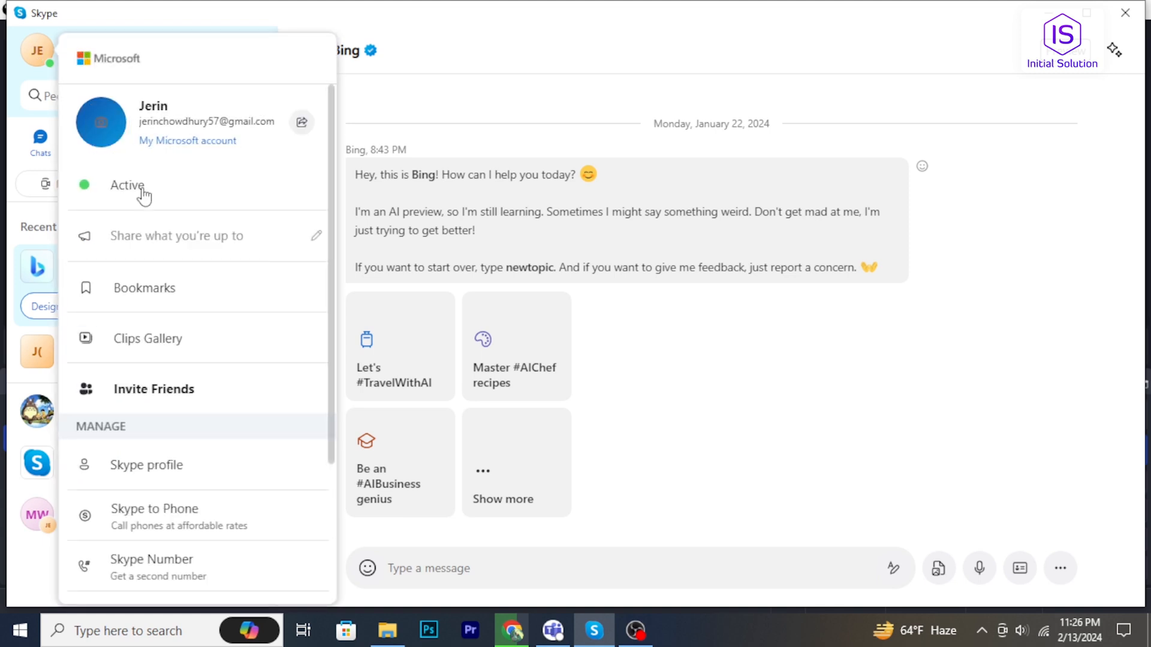
mouse_move(108, 470)
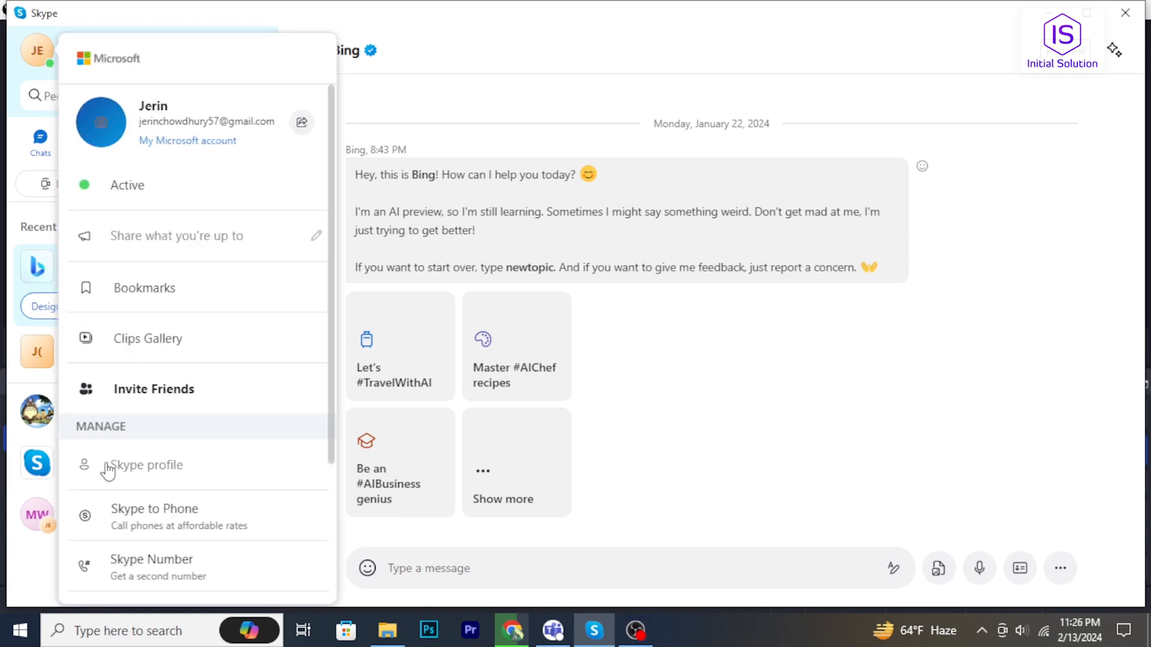
left_click(145, 464)
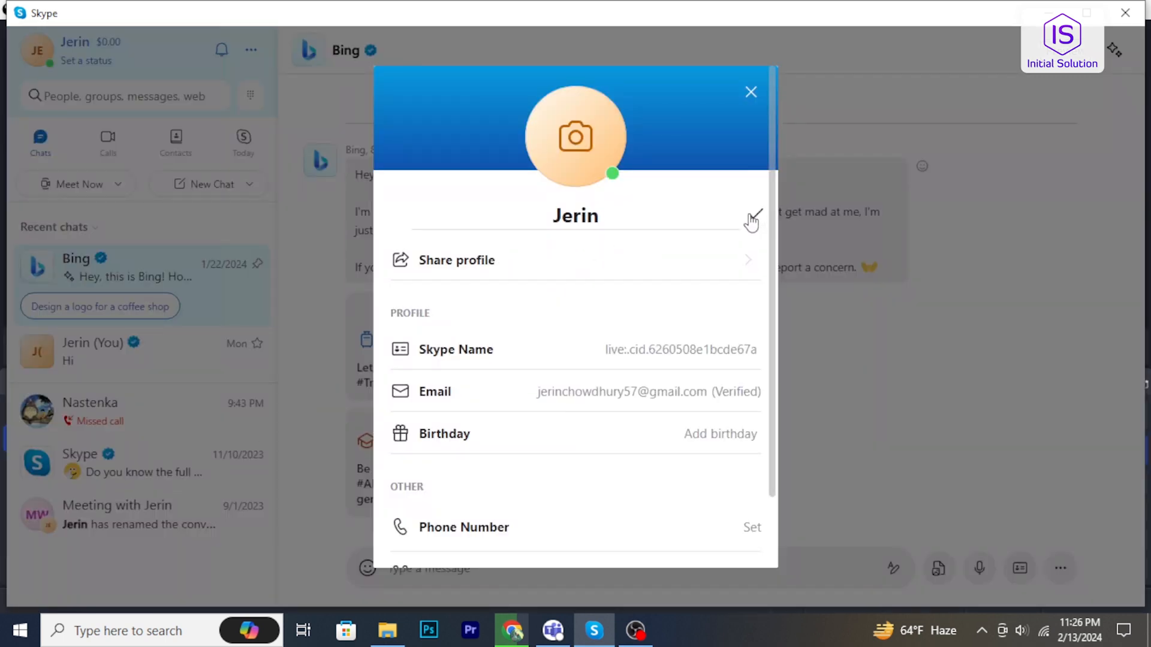
Rename the display name to 'JERIN' and close the profile card.
left_click(750, 217)
type("JE")
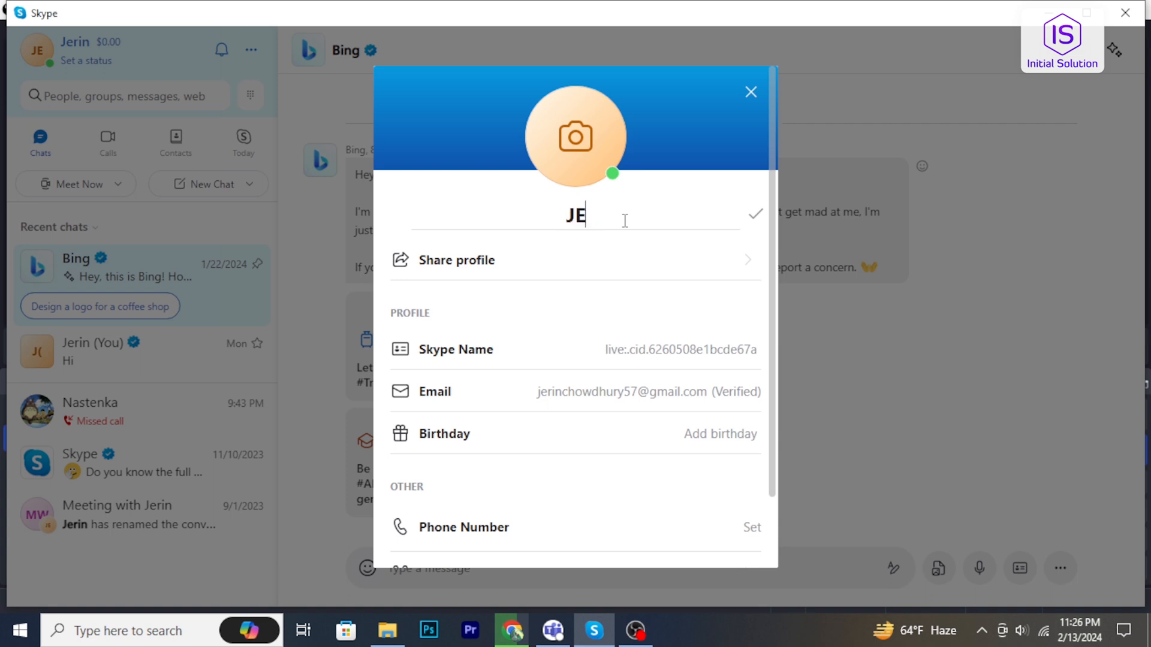
type("RIN")
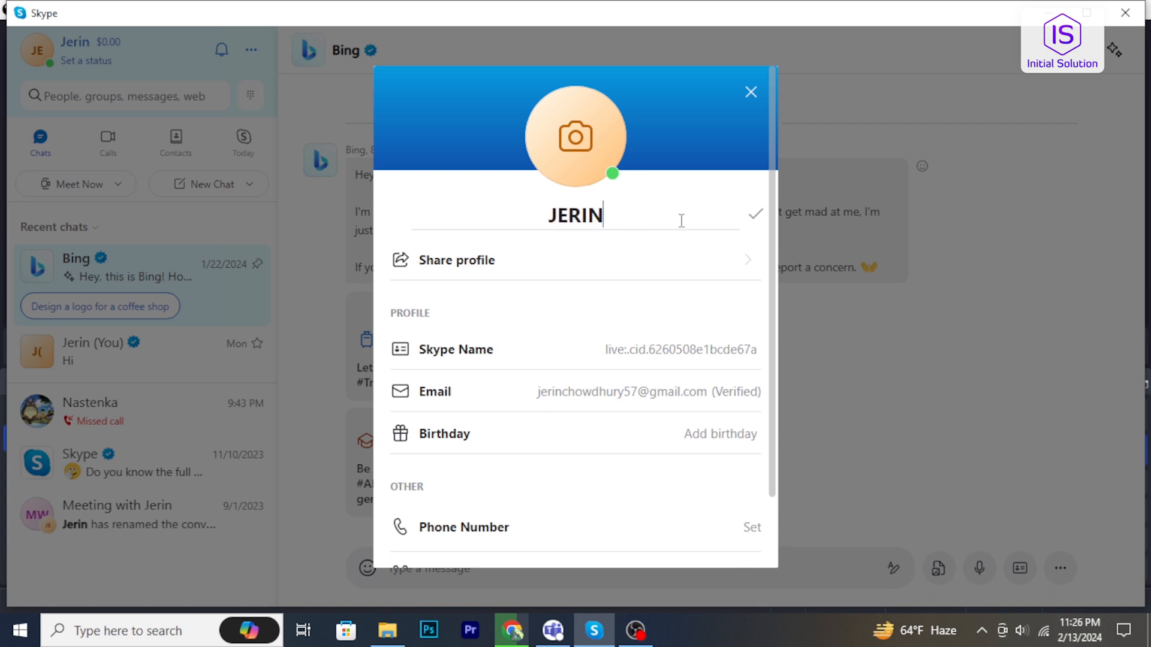
scroll("down", 3)
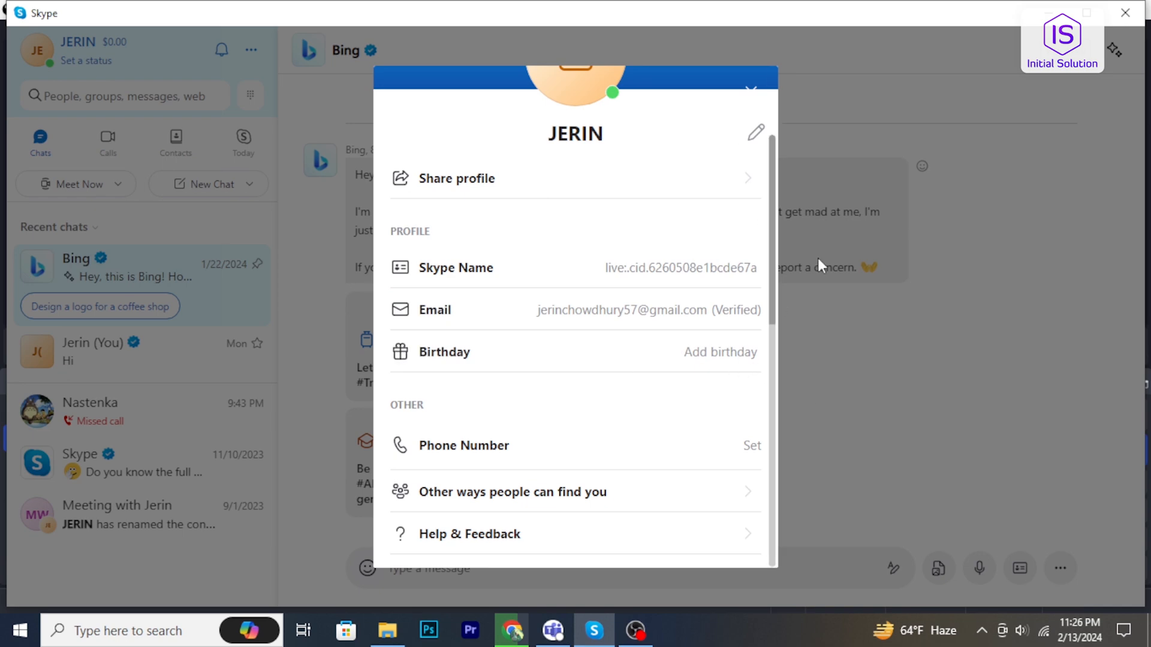
left_click(749, 89)
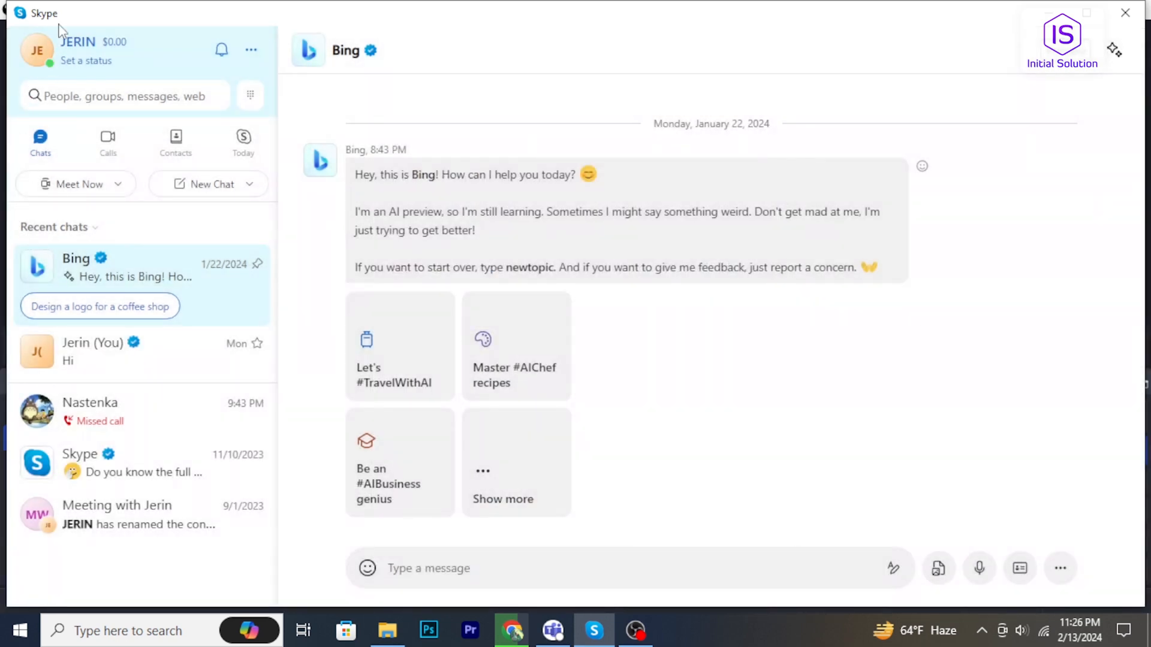